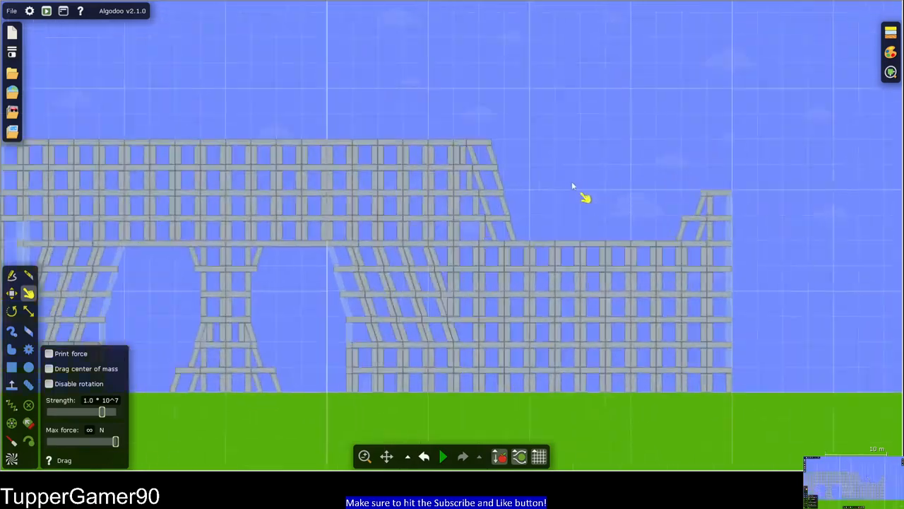
Start the physics simulation so the left block towers fall into loose planks
{"action": "scroll", "scroll_direction": "up", "scroll_amount": 3}
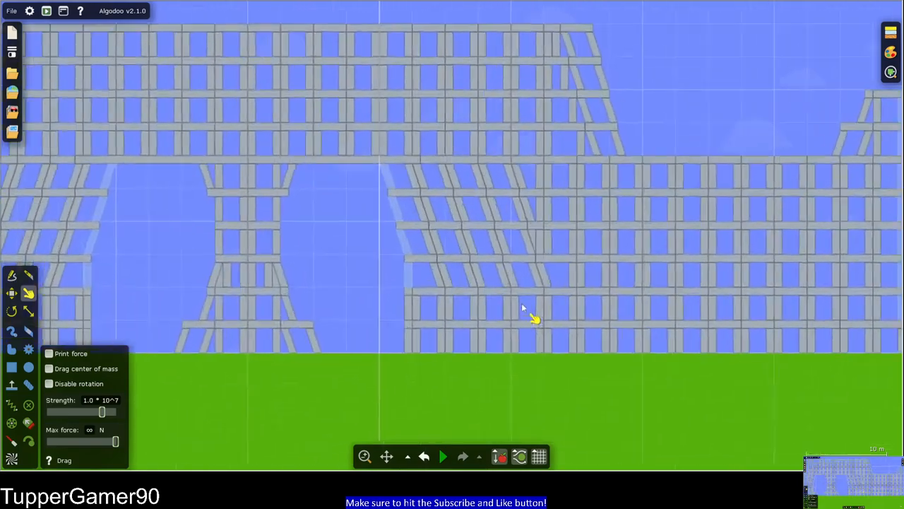
{"action": "left_click", "coordinate": [443, 455]}
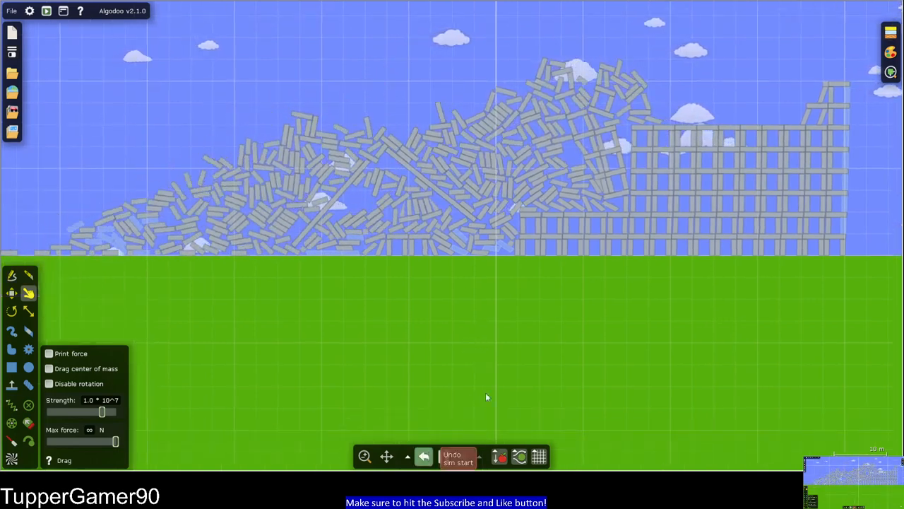
Rewind the simulation twice so the collapsed towers stand upright again
{"action": "left_click", "coordinate": [444, 455]}
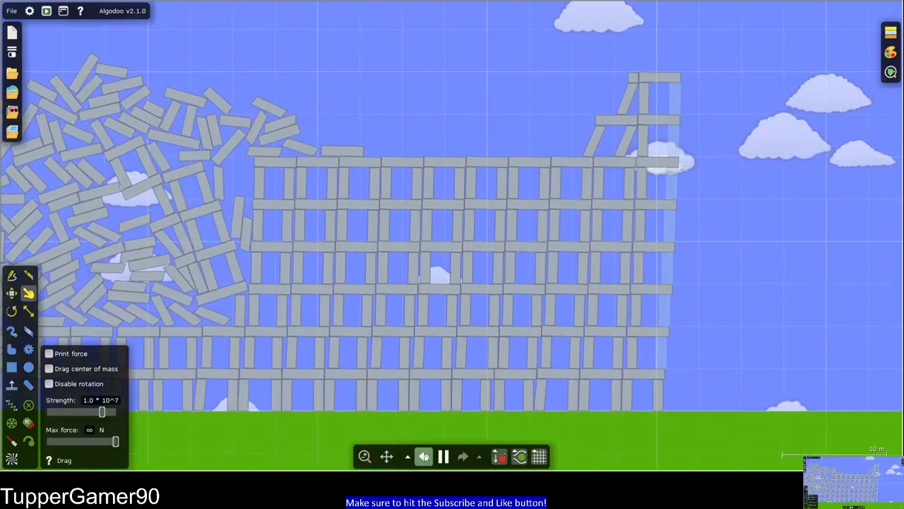
{"action": "left_click", "coordinate": [444, 454]}
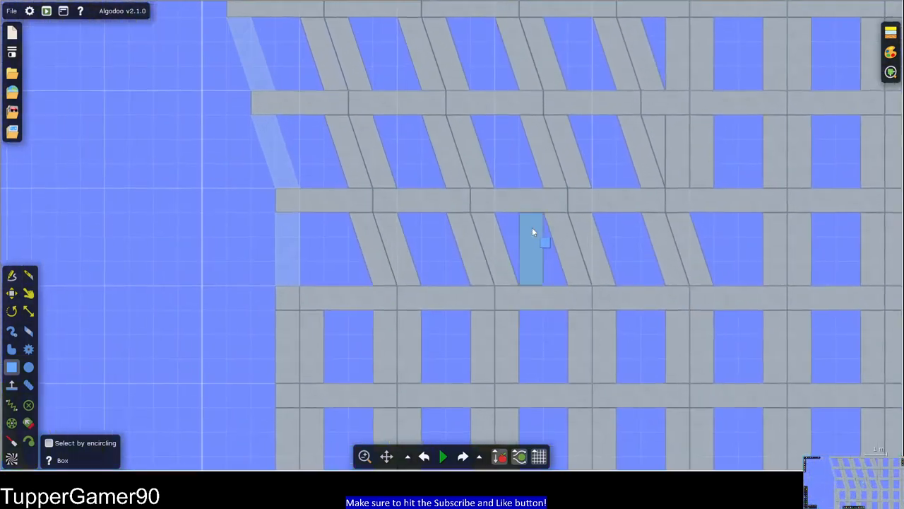
Edit a block and lay dark slabs under the towers with a small subscribe sign
{"action": "right_click", "coordinate": [534, 247]}
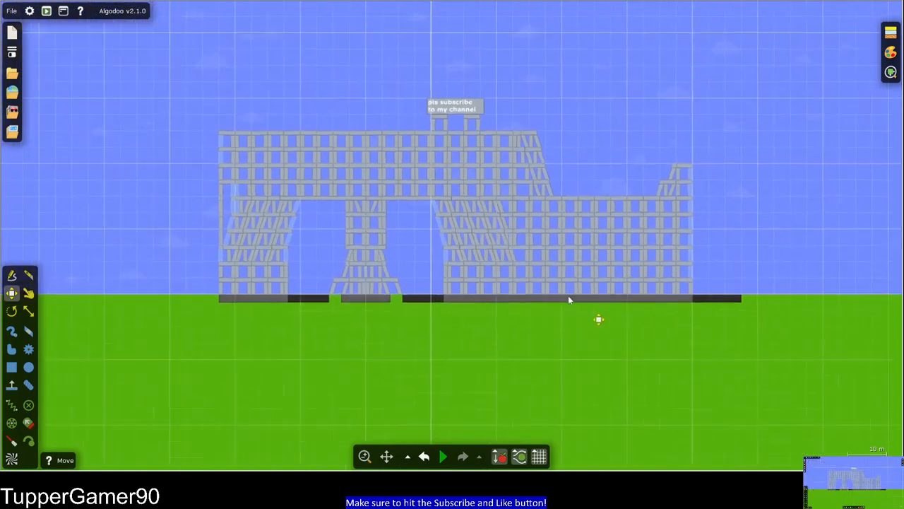
Run the simulation on the slab-supported towers and zoom in on the planks
{"action": "left_click", "coordinate": [444, 455]}
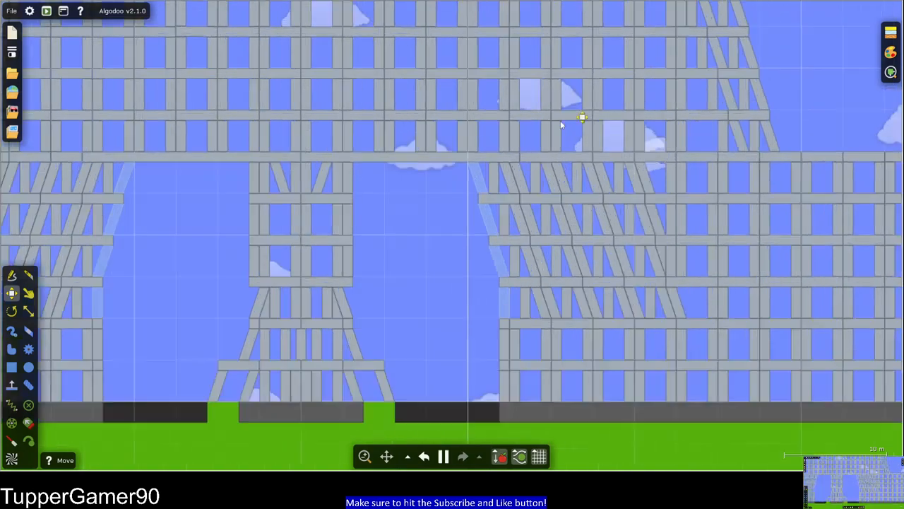
{"action": "scroll", "scroll_direction": "up", "scroll_amount": 3}
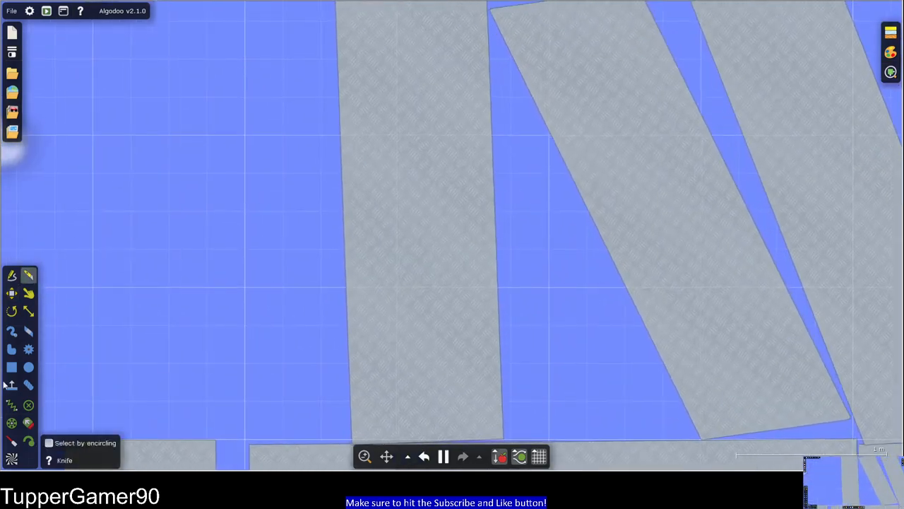
Place an orange ball beside the left tower's base as the right tower shakes apart
{"action": "right_click", "coordinate": [166, 322]}
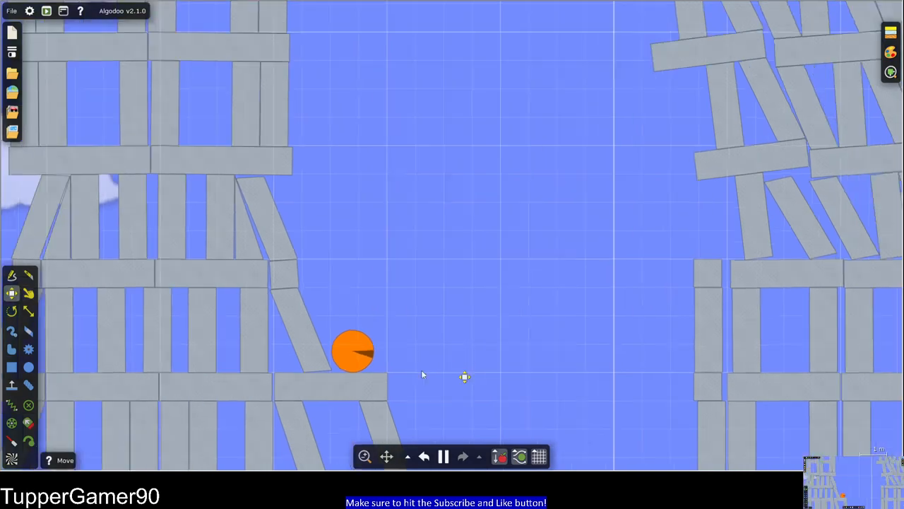
Pause and resume, then drag the orange ball onto the green ground between the towers
{"action": "left_click", "coordinate": [444, 455]}
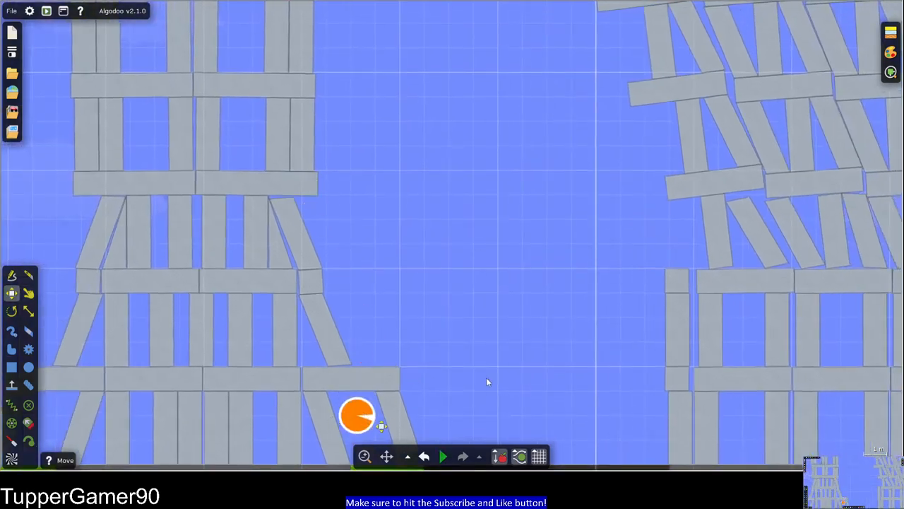
{"action": "left_click", "coordinate": [444, 455]}
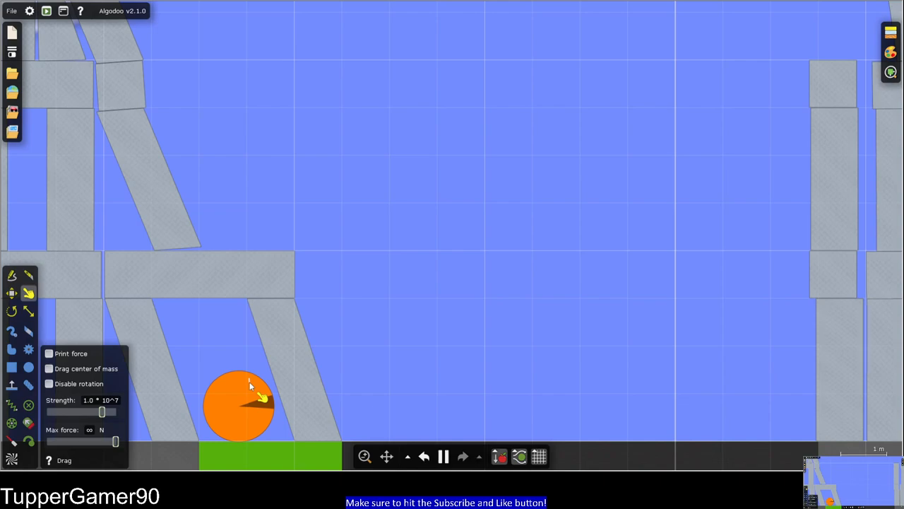
{"action": "right_click", "coordinate": [240, 403]}
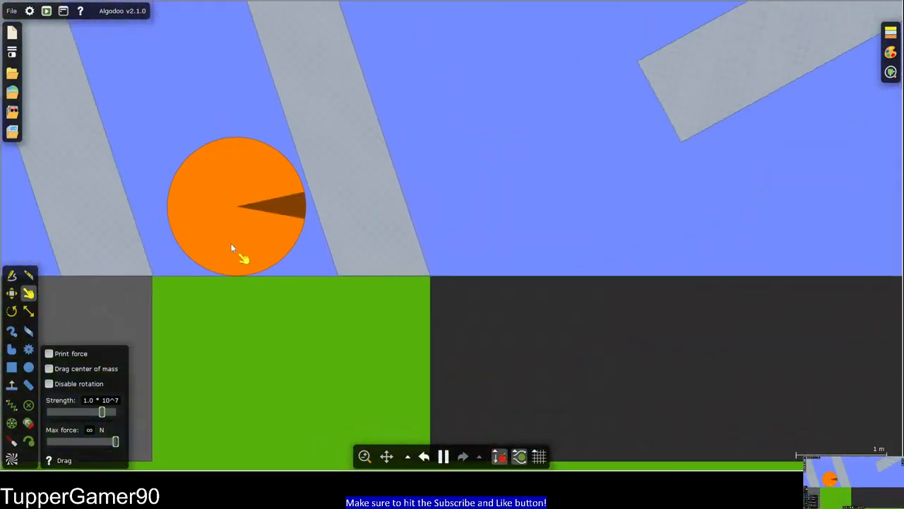
{"action": "scroll", "scroll_direction": "up", "scroll_amount": 3}
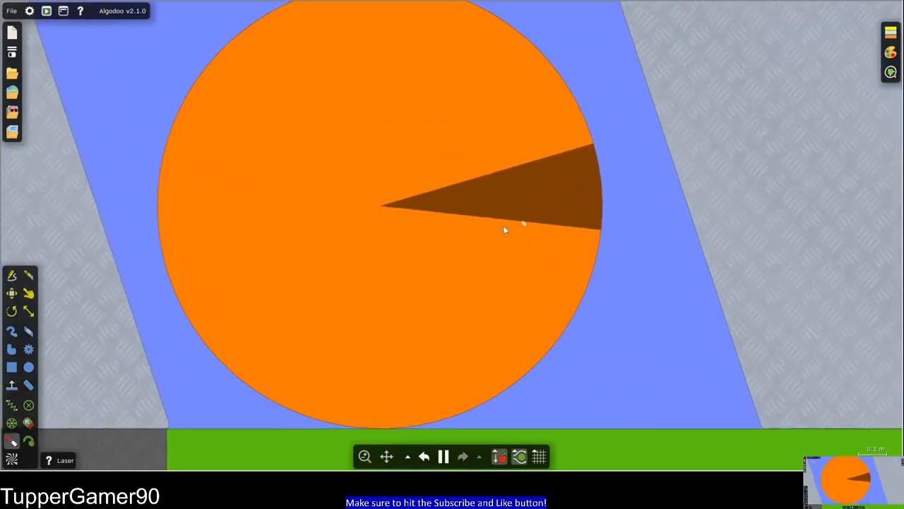
Raise the laser's fade distance to 1000 m and bring up the saved-scenes browser
{"action": "right_click", "coordinate": [522, 226]}
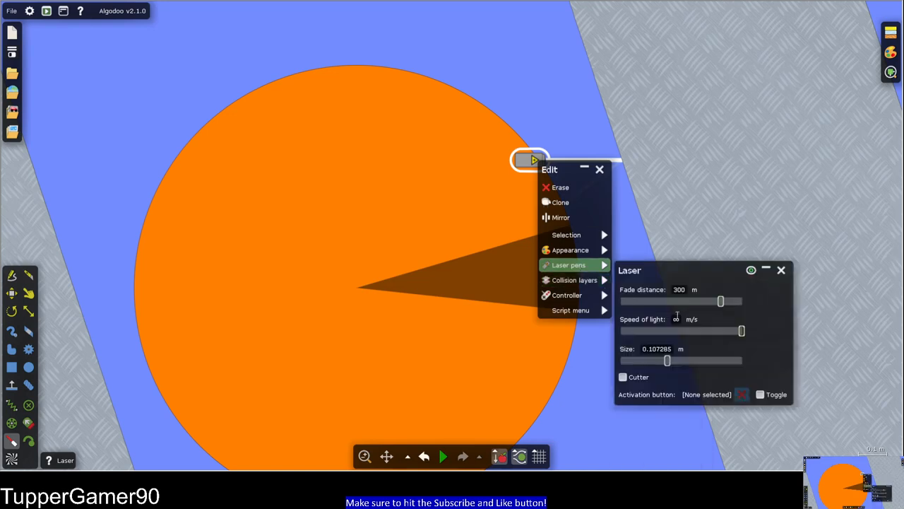
{"action": "left_click_drag", "start_coordinate": [721, 302], "coordinate": [742, 302]}
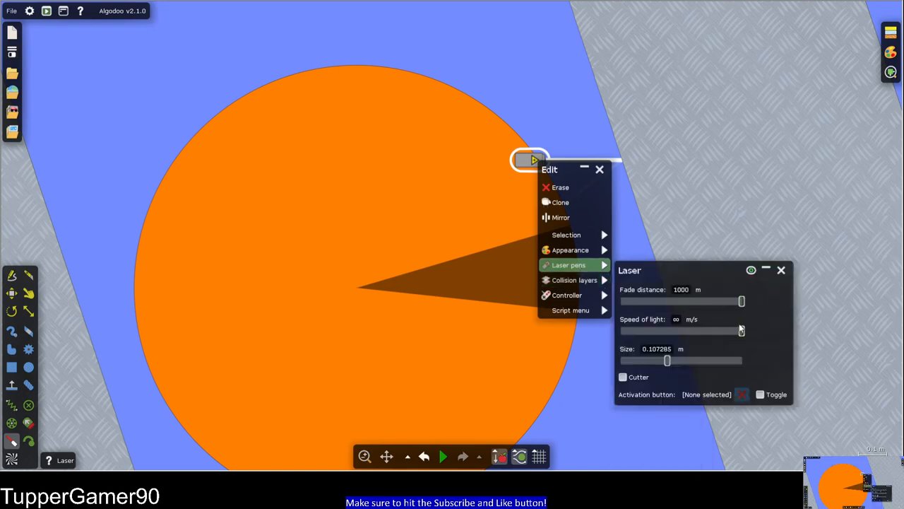
{"action": "left_click", "coordinate": [444, 455]}
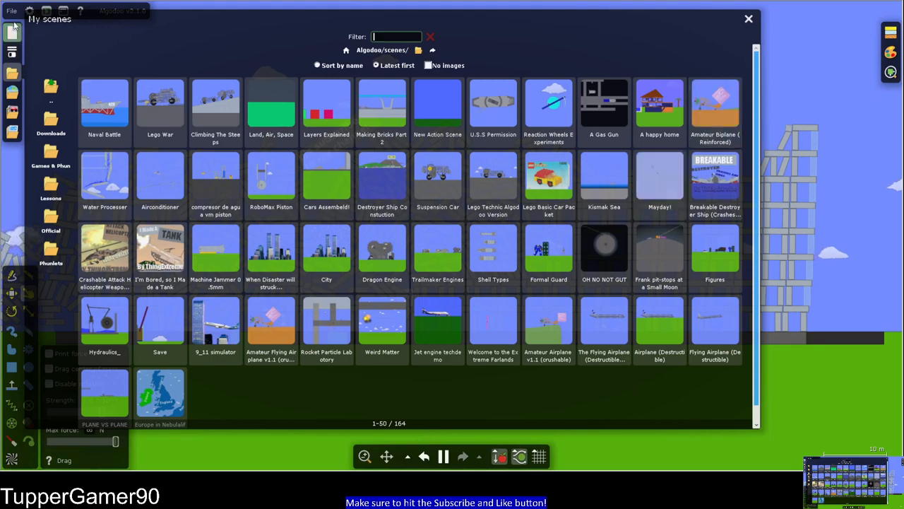
Load the My scenes entry with five colourful grid buildings on the grass
{"action": "left_click", "coordinate": [749, 19]}
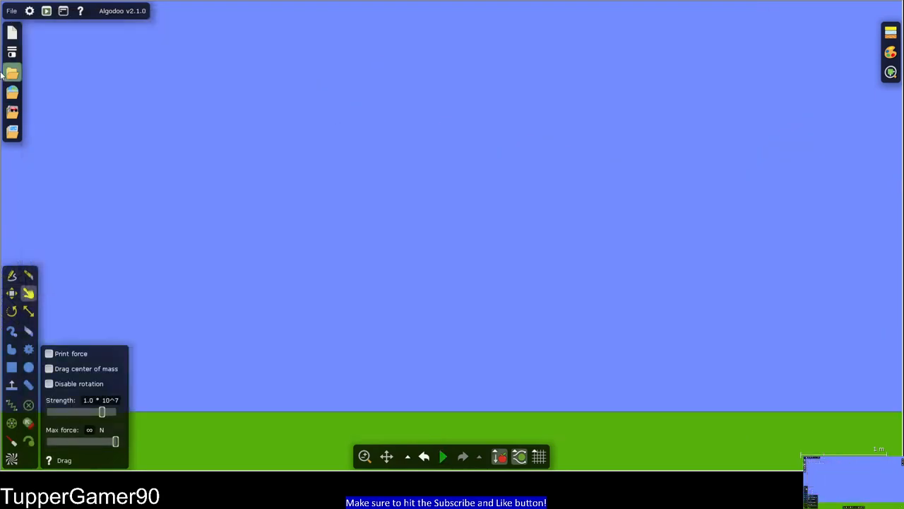
{"action": "left_click", "coordinate": [11, 70]}
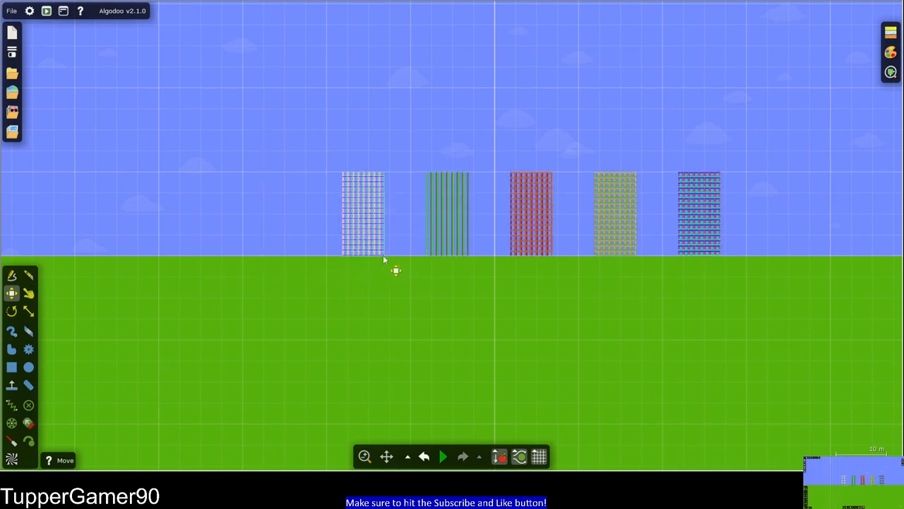
Move the grid buildings sideways until all five stand evenly spaced on the ground
{"action": "left_click_drag", "start_coordinate": [361, 212], "coordinate": [110, 212]}
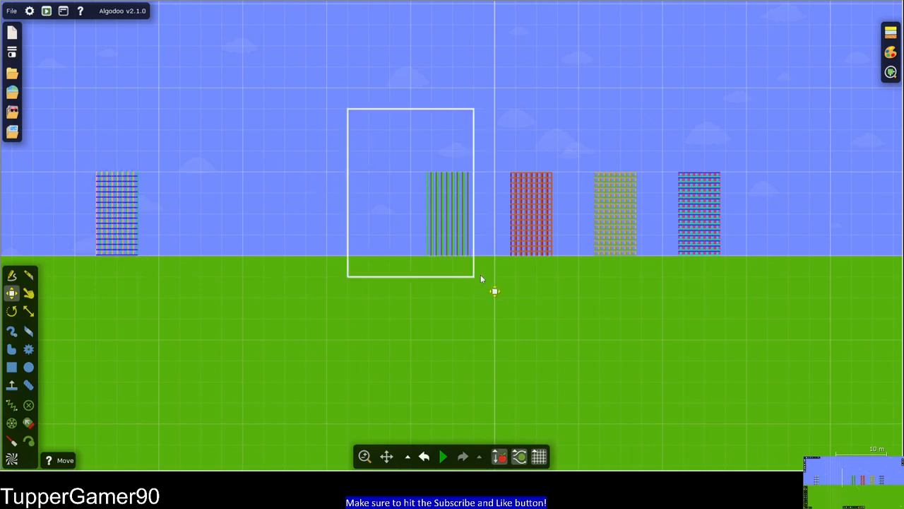
{"action": "left_click_drag", "start_coordinate": [449, 212], "coordinate": [285, 212]}
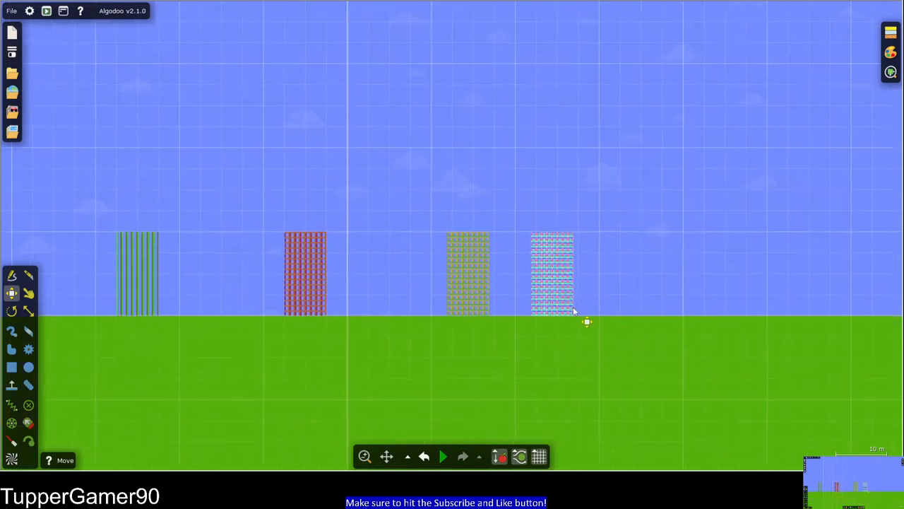
{"action": "left_click_drag", "start_coordinate": [551, 274], "coordinate": [642, 274]}
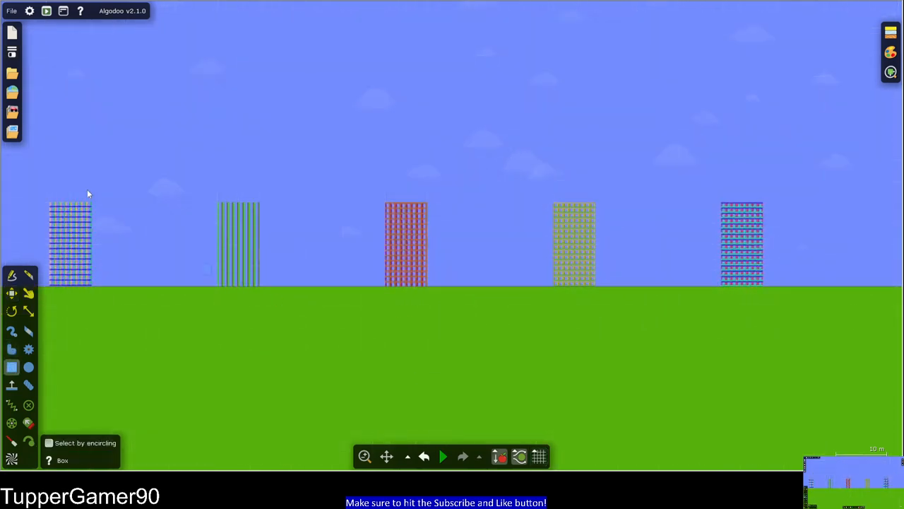
Run, rewind and rerun the simulation so the grid towers collapse into rubble
{"action": "left_click", "coordinate": [443, 456]}
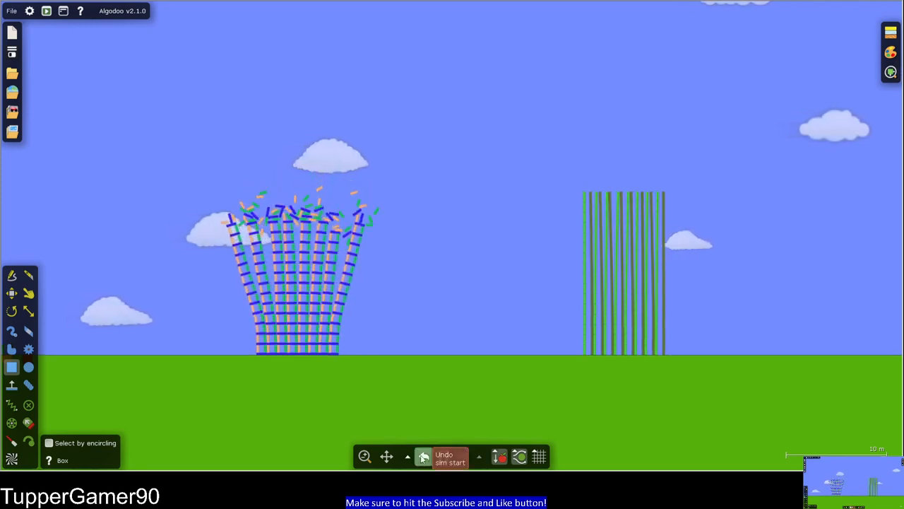
{"action": "left_click", "coordinate": [423, 456]}
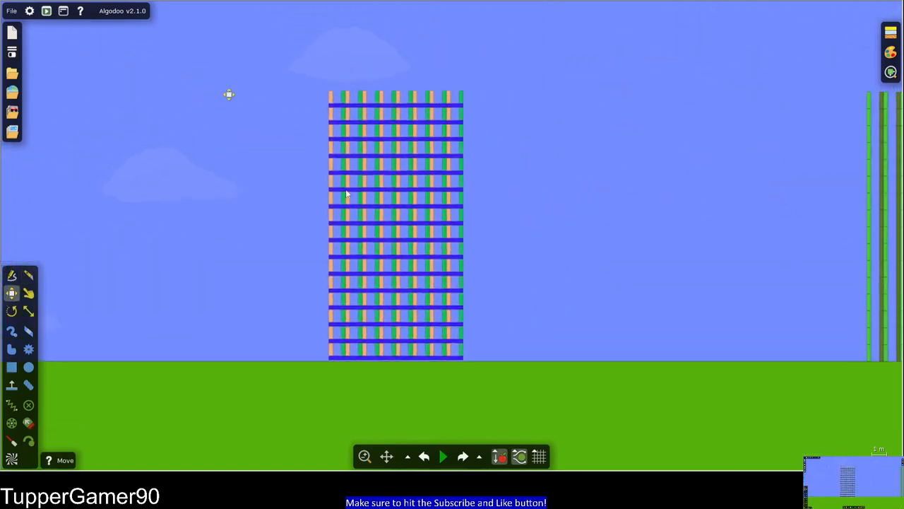
{"action": "left_click", "coordinate": [539, 455]}
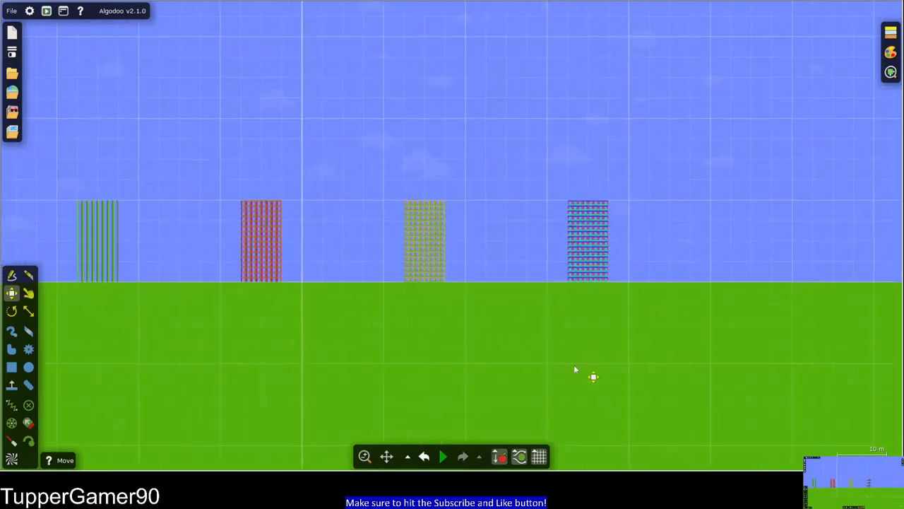
{"action": "left_click", "coordinate": [444, 455]}
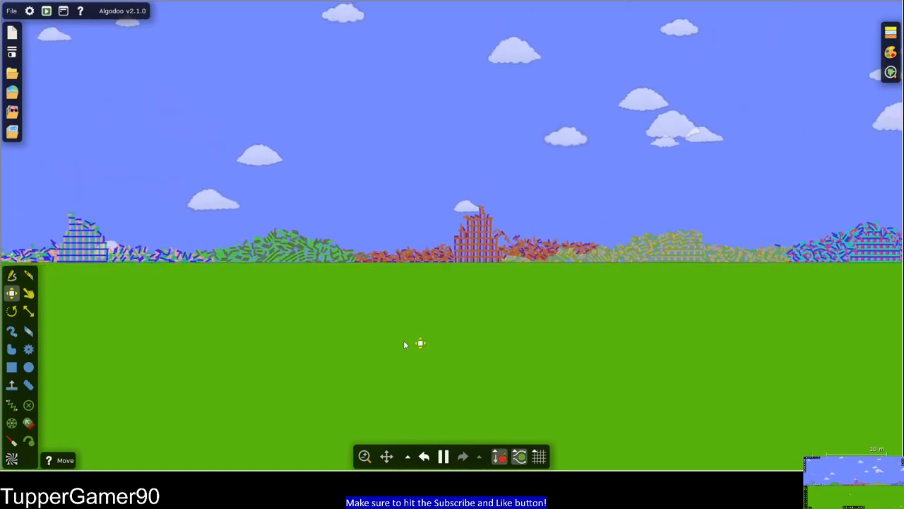
Undo the collapse so the towers stand again and focus on the multicoloured tower
{"action": "left_click", "coordinate": [443, 455]}
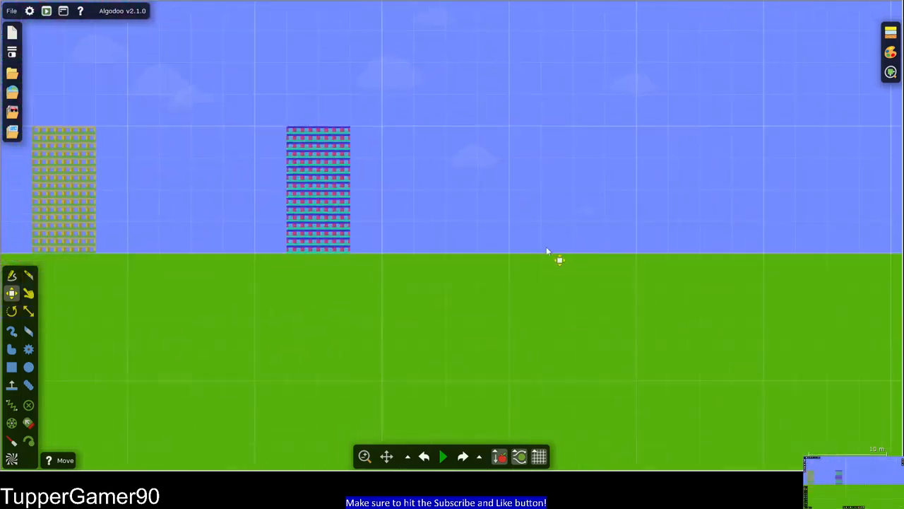
{"action": "left_click", "coordinate": [12, 367]}
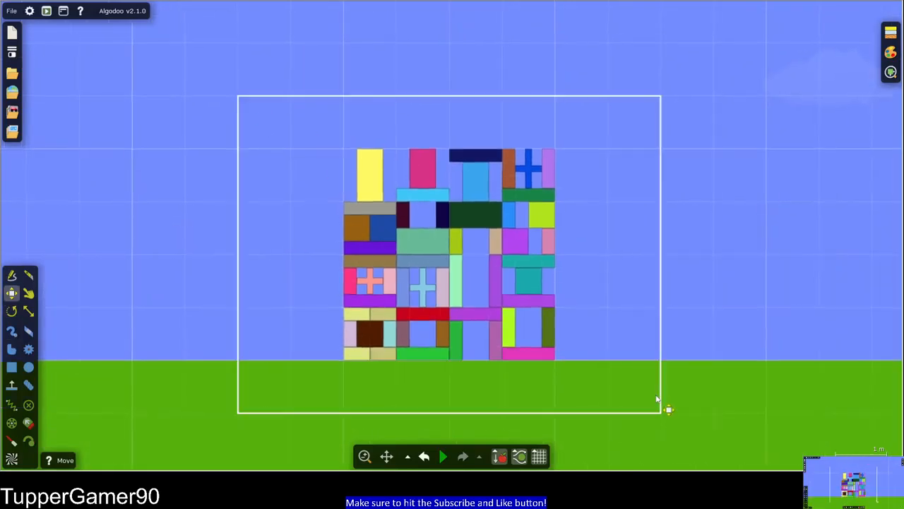
Bring up the selection menu for the enclosed blocks to build the grey tower
{"action": "right_click", "coordinate": [424, 282]}
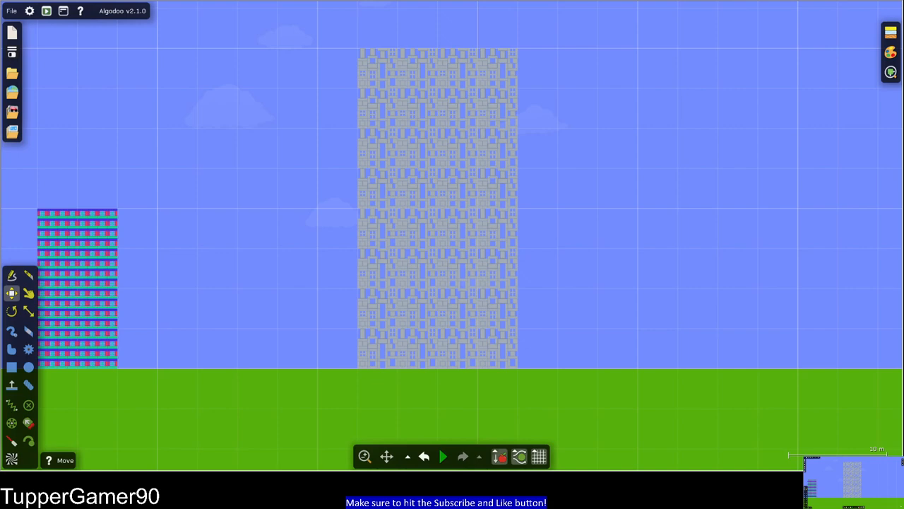
{"action": "left_click", "coordinate": [443, 455]}
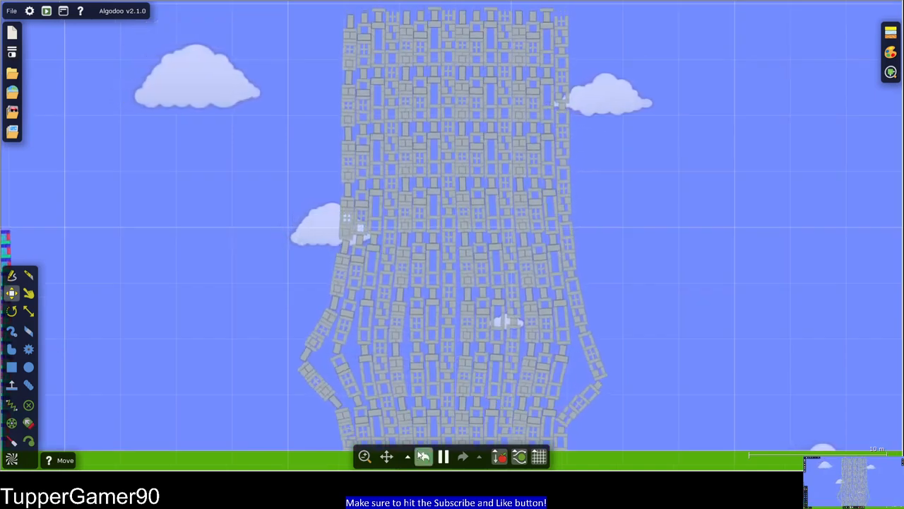
{"action": "left_click", "coordinate": [444, 455]}
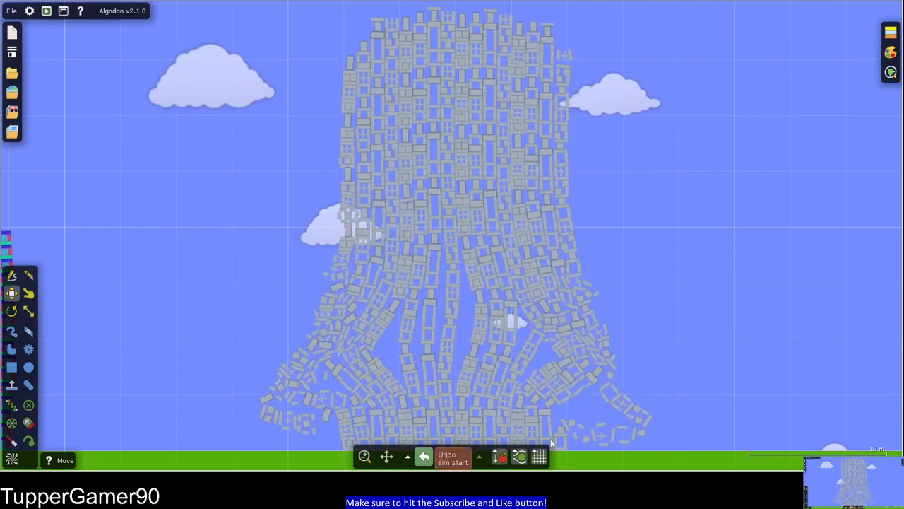
{"action": "left_click", "coordinate": [444, 455]}
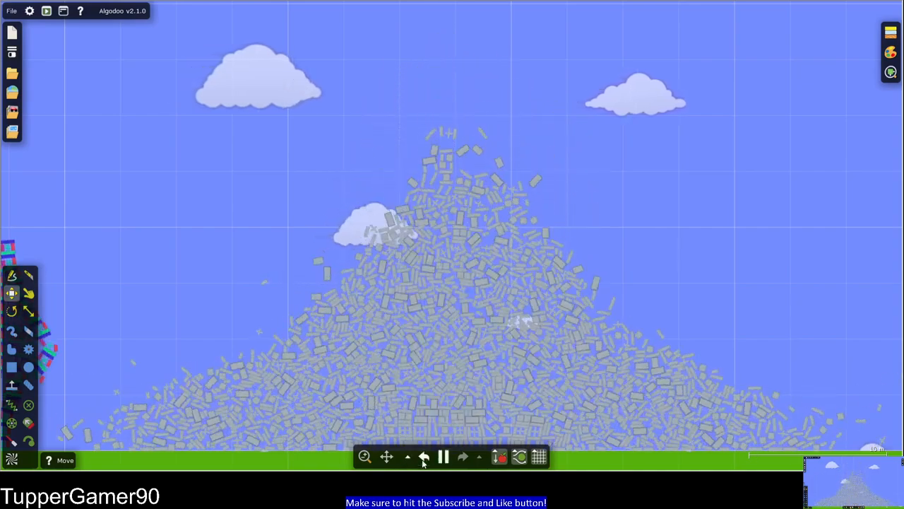
{"action": "left_click", "coordinate": [444, 454]}
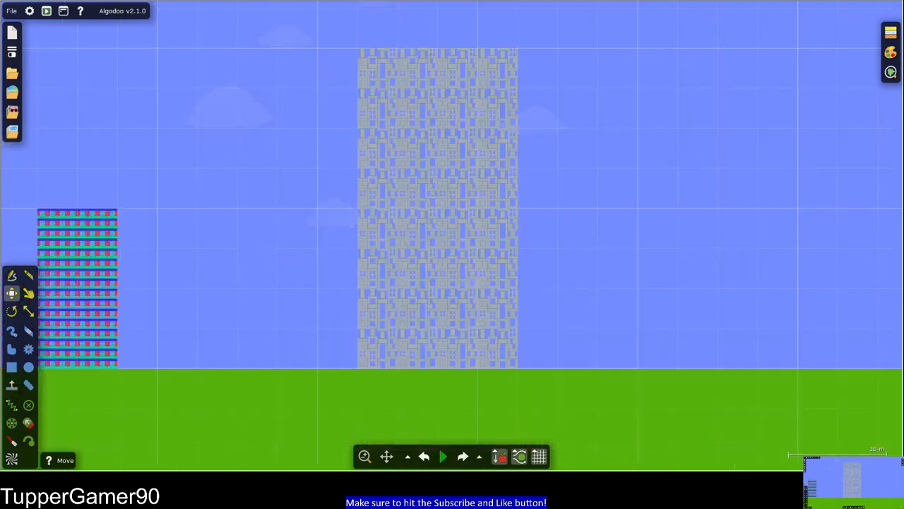
{"action": "mouse_move", "coordinate": [522, 167]}
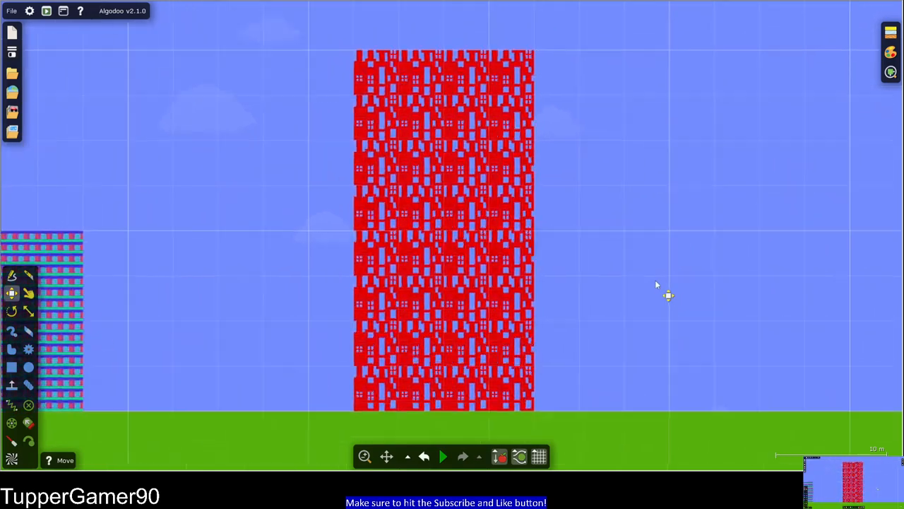
{"action": "left_click", "coordinate": [444, 455]}
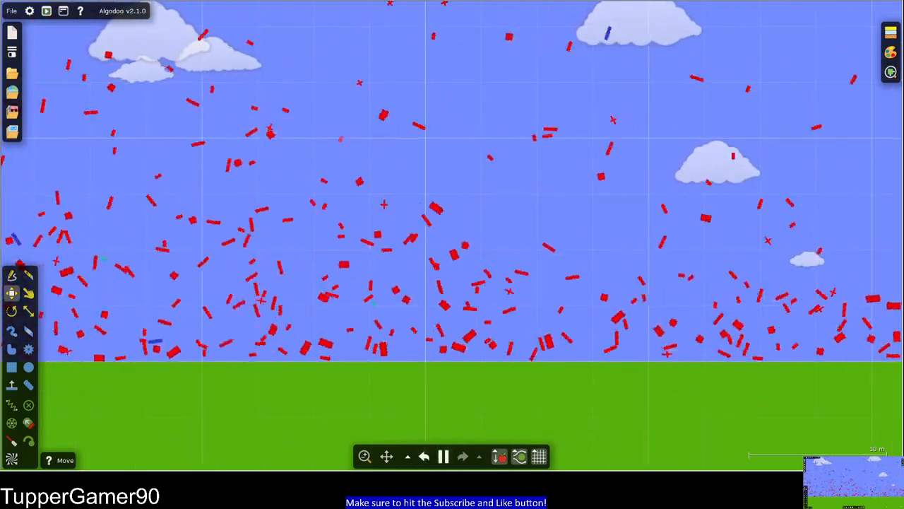
{"action": "left_click", "coordinate": [444, 455]}
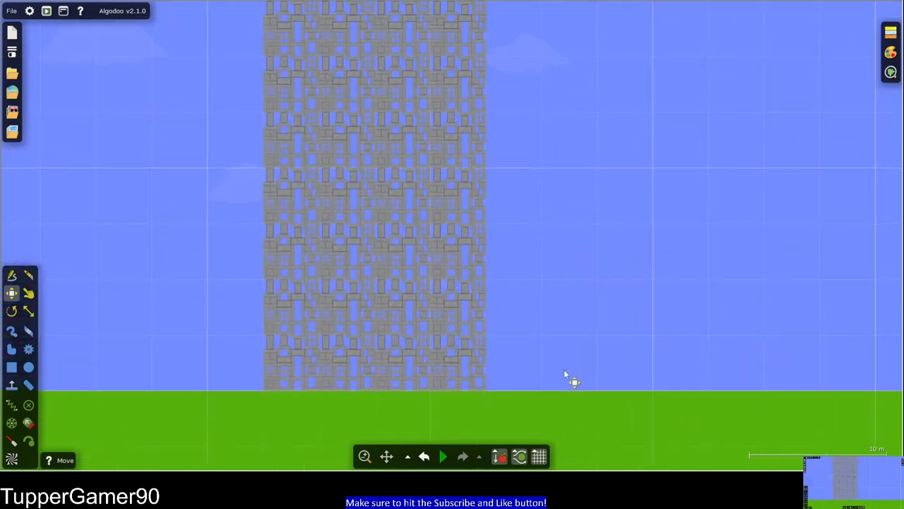
Draw a long spring across the grey tower's top blocks and raise its constant to about 878 N/m
{"action": "left_click", "coordinate": [444, 456]}
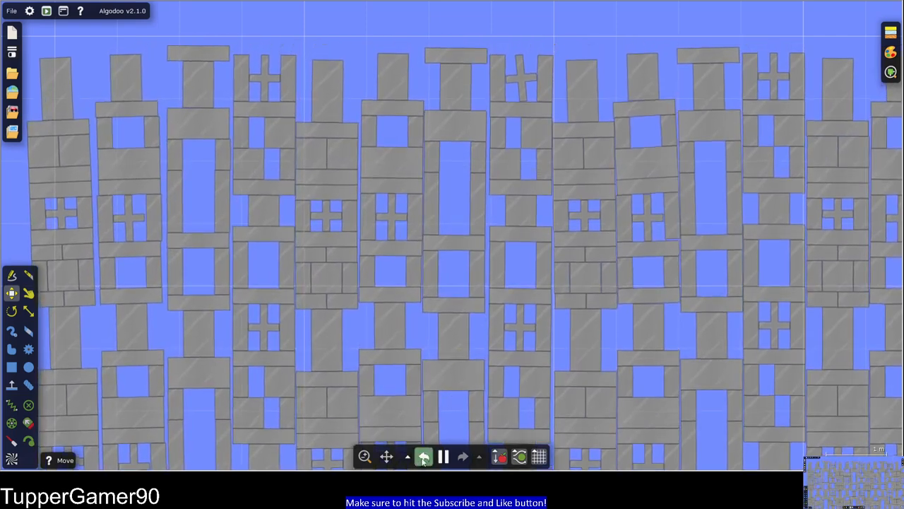
{"action": "left_click", "coordinate": [444, 454]}
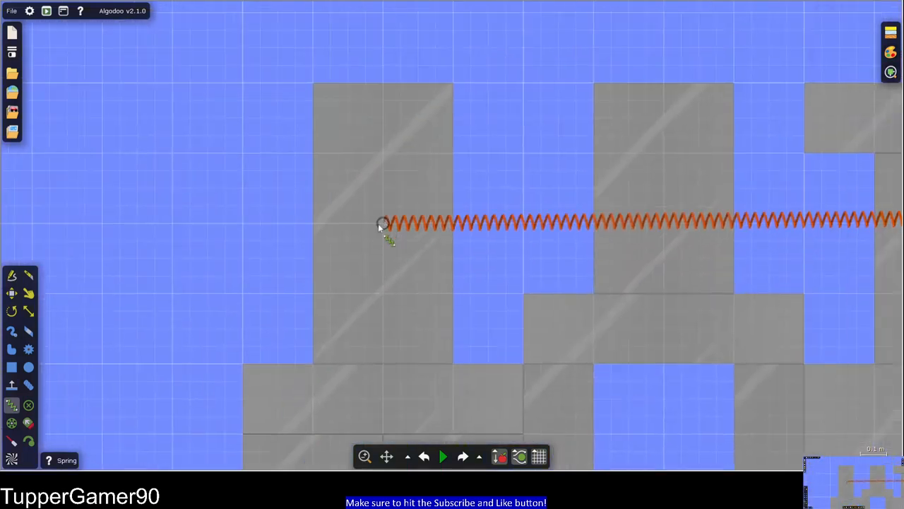
{"action": "right_click", "coordinate": [384, 223]}
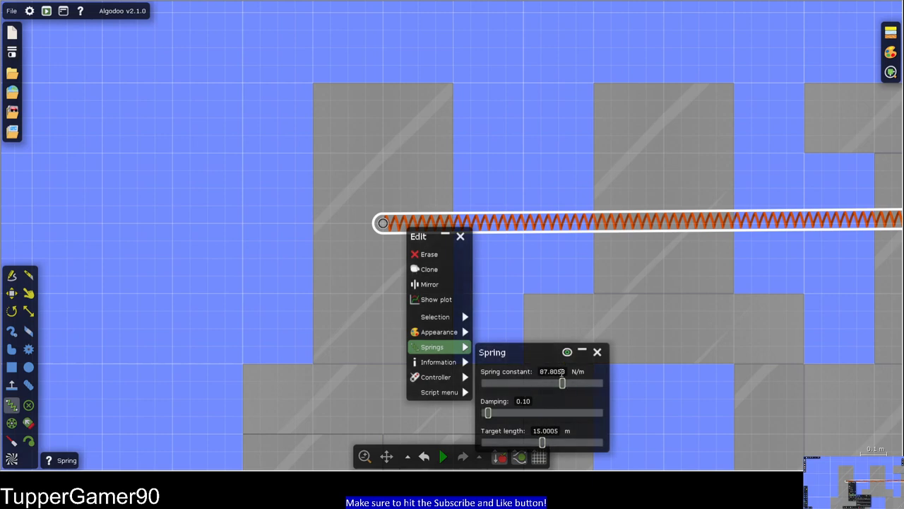
{"action": "left_click_drag", "start_coordinate": [562, 381], "coordinate": [602, 382]}
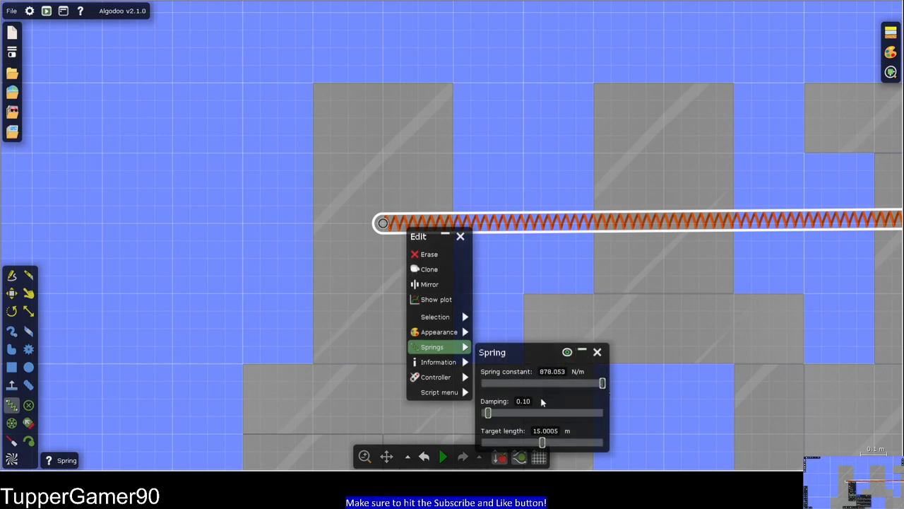
{"action": "left_click_drag", "start_coordinate": [488, 412], "coordinate": [602, 412]}
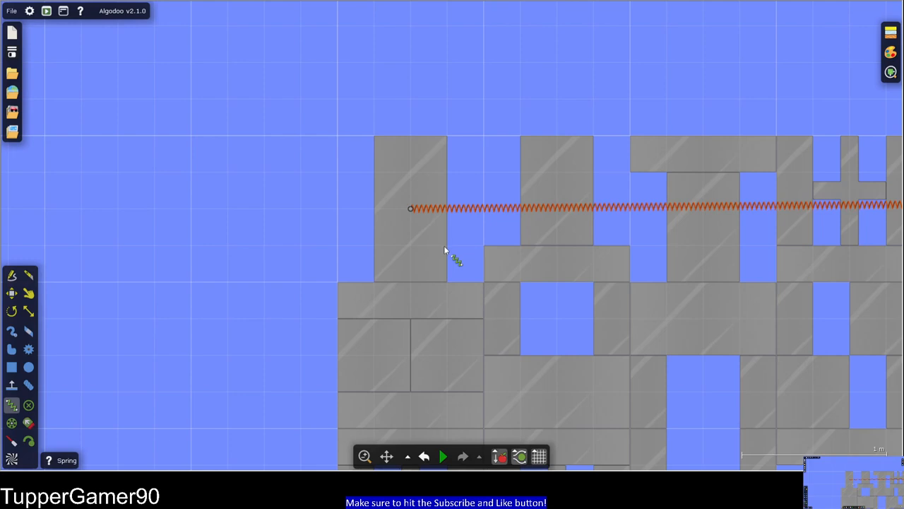
{"action": "left_click", "coordinate": [444, 457]}
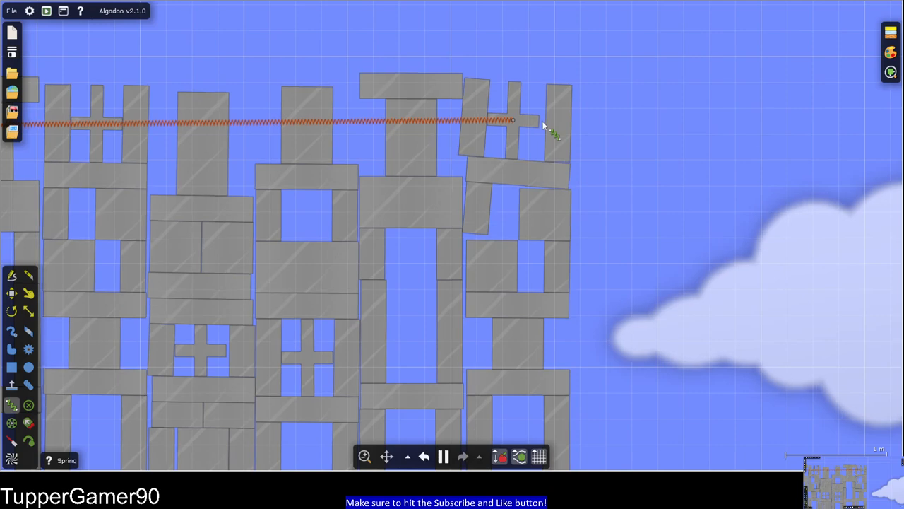
Let the reinforced tower blow apart, then start a new scene from the File menu
{"action": "right_click", "coordinate": [365, 223]}
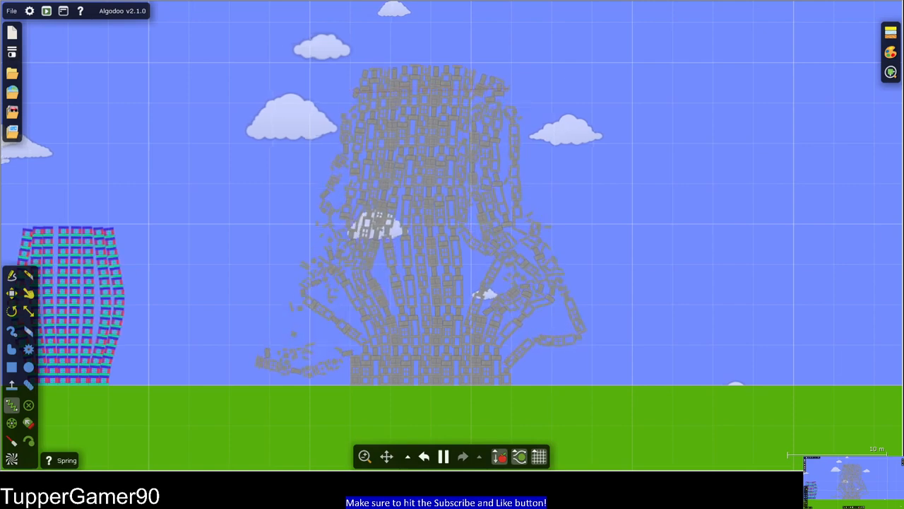
{"action": "left_click", "coordinate": [11, 32]}
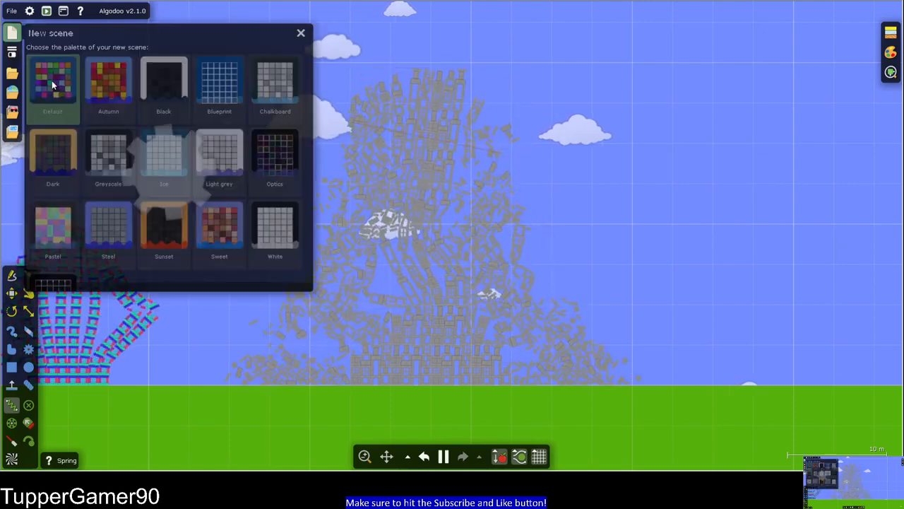
Choose the Default palette and draw a 0.5 by 1.5 m column box for the frame
{"action": "left_click", "coordinate": [52, 85]}
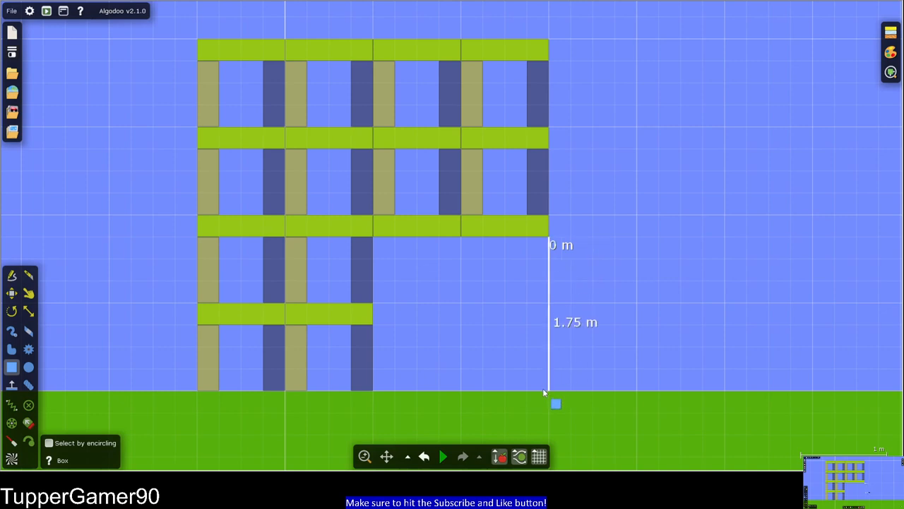
{"action": "left_click_drag", "start_coordinate": [553, 404], "coordinate": [478, 261]}
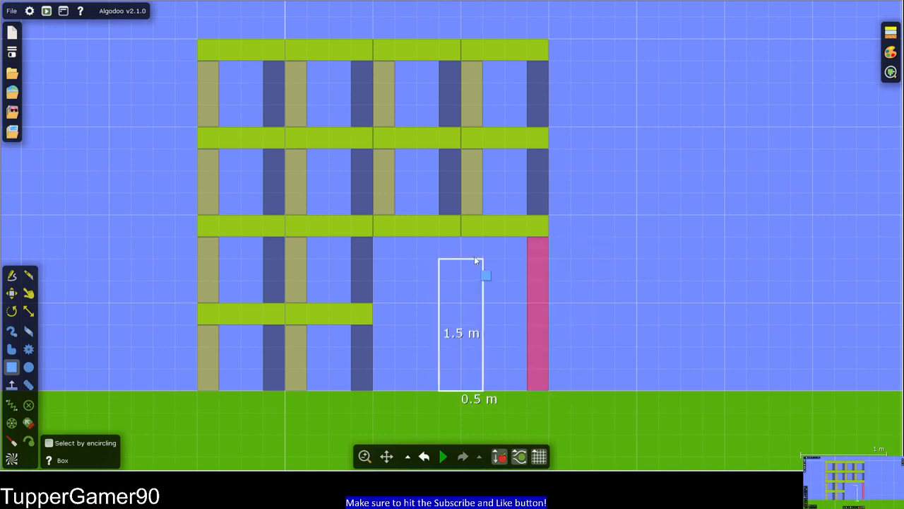